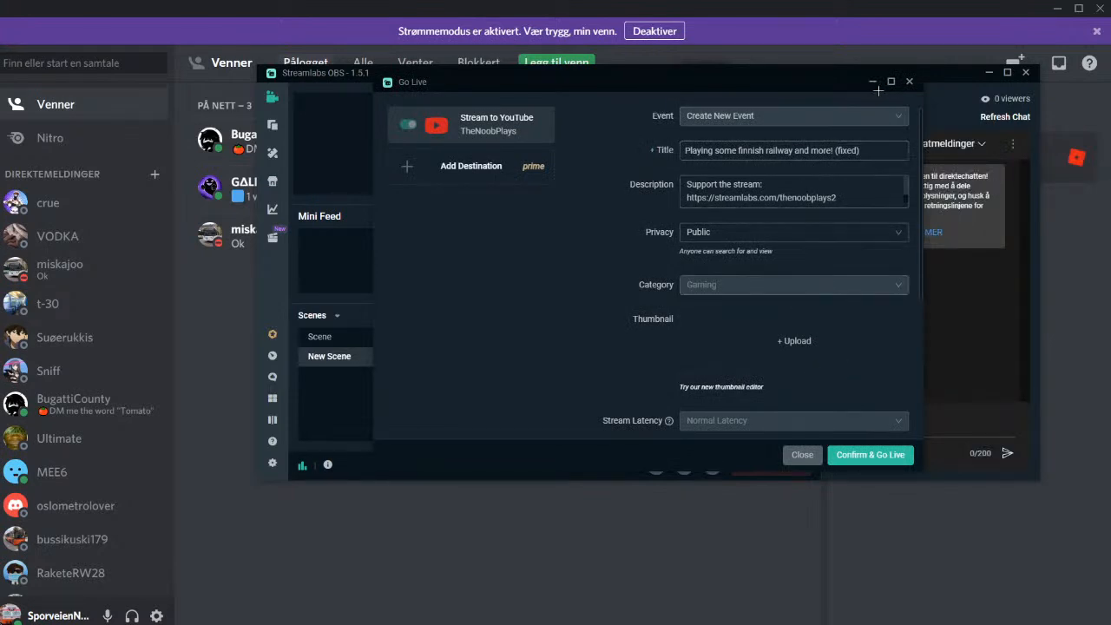
Step: Confirm and go live on YouTube with the Finnish railway stream title
left_click(870, 454)
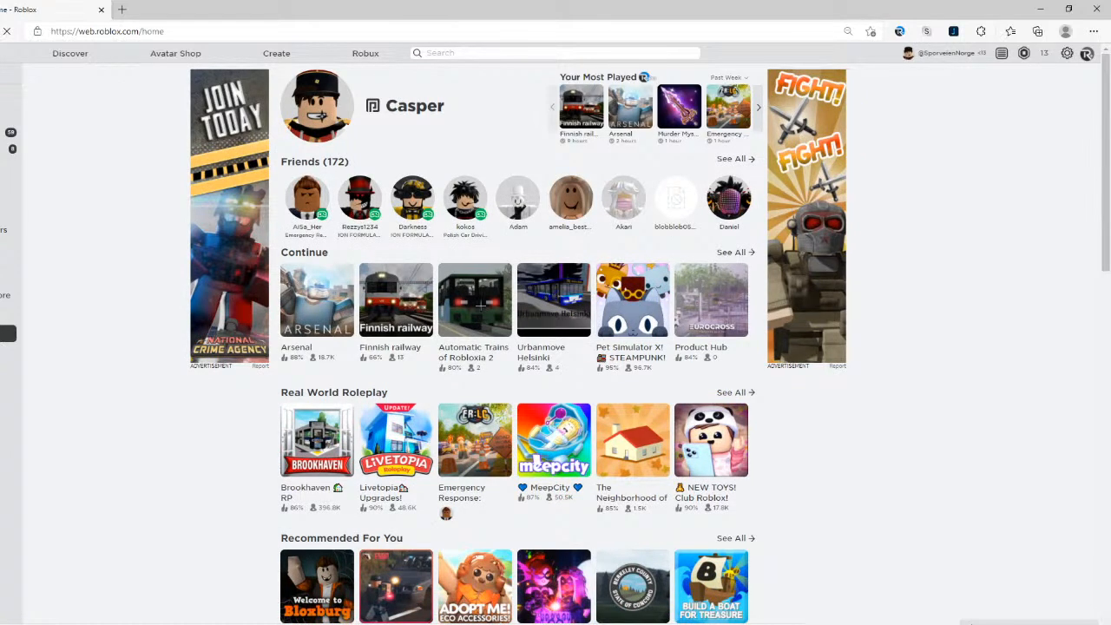
Step: View Automatic Trains of Robloxia 2's servers, then go to its creator Misbus group
left_click(476, 298)
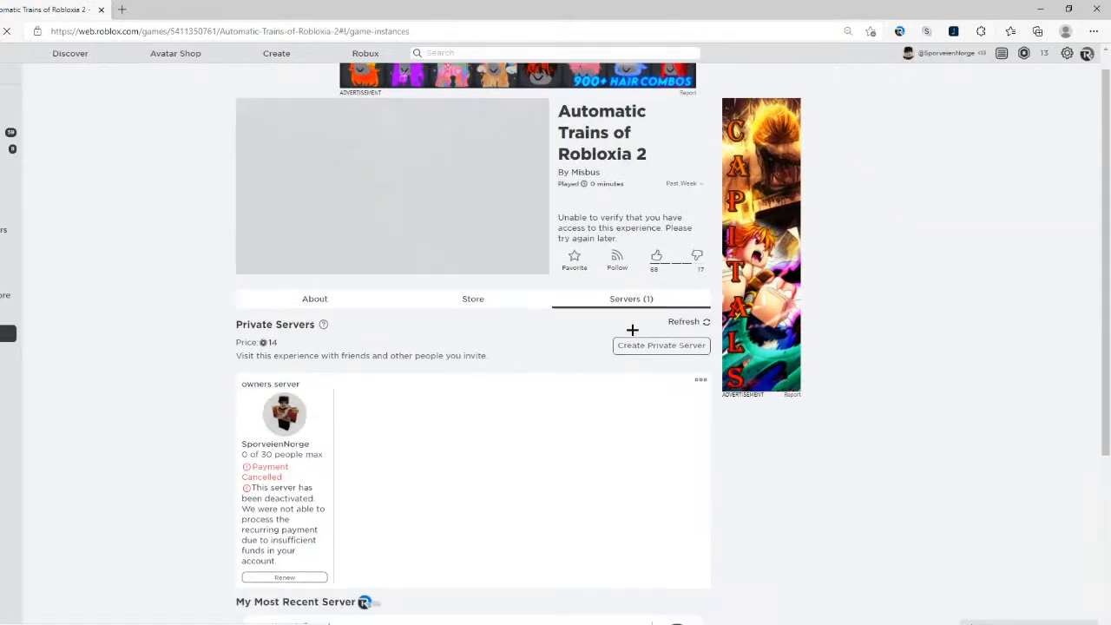
scroll("down", 3)
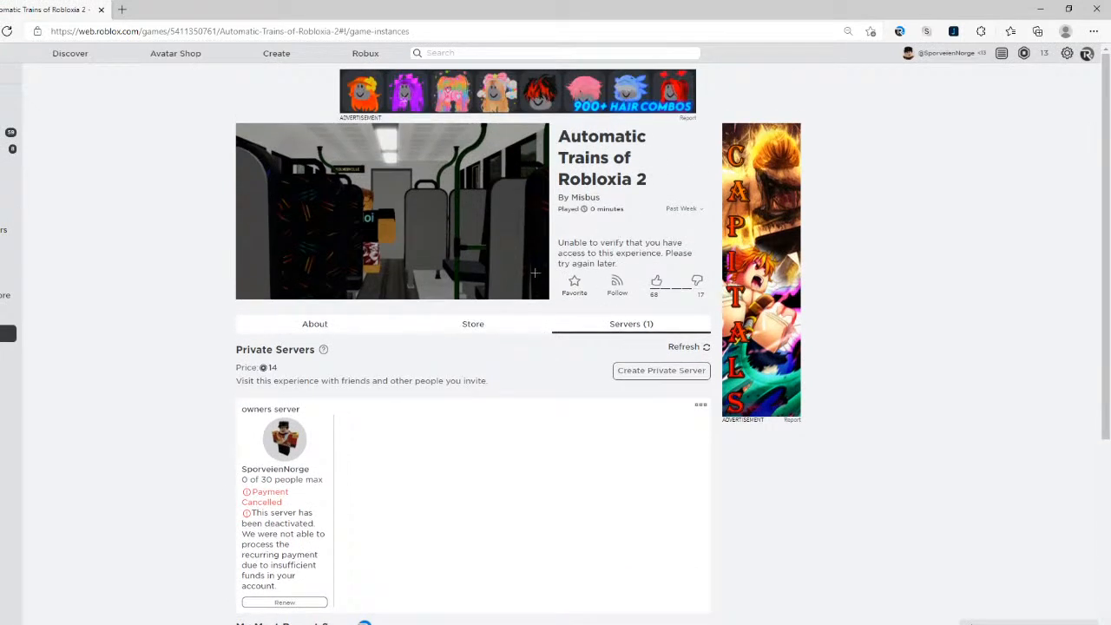
left_click(314, 323)
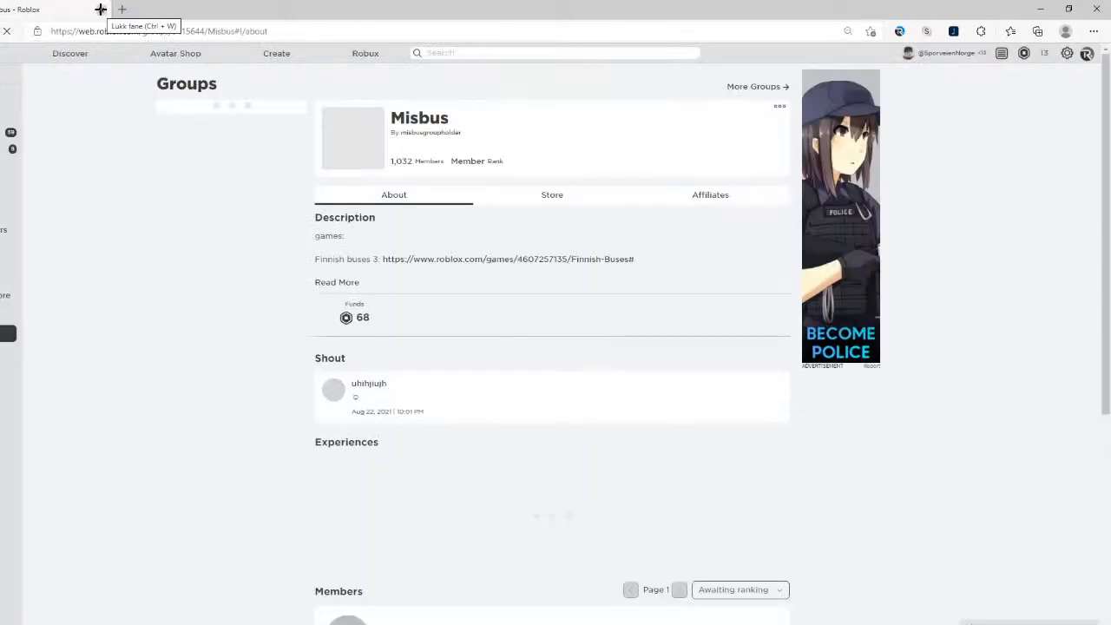
Step: Browse the Misbus group's experiences and members, then return to the Roblox home page
scroll("down", 3)
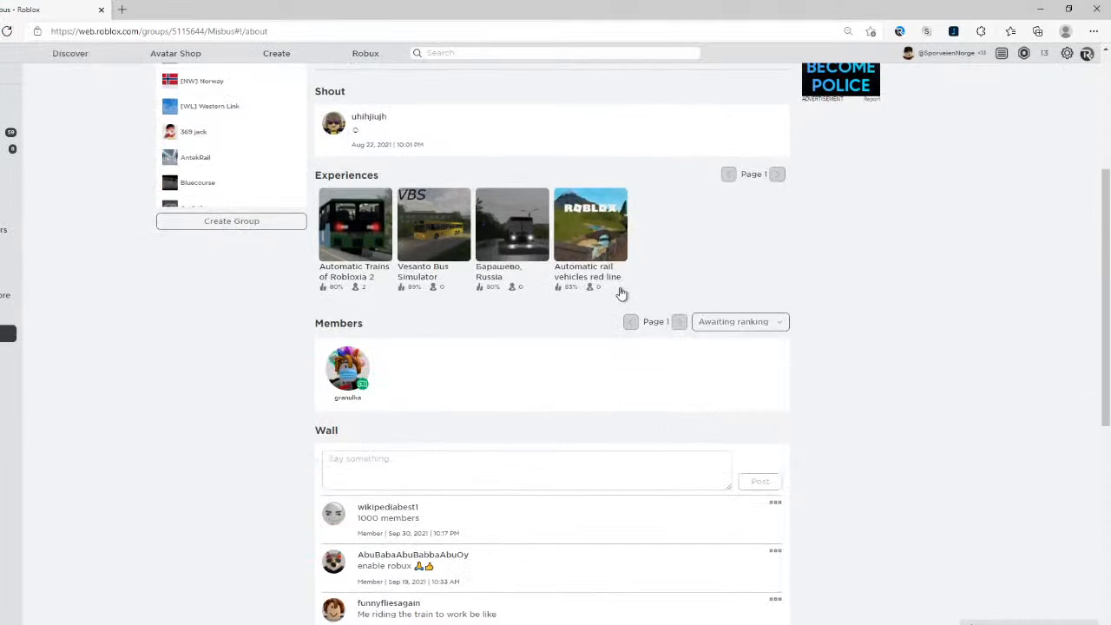
mouse_move(580, 381)
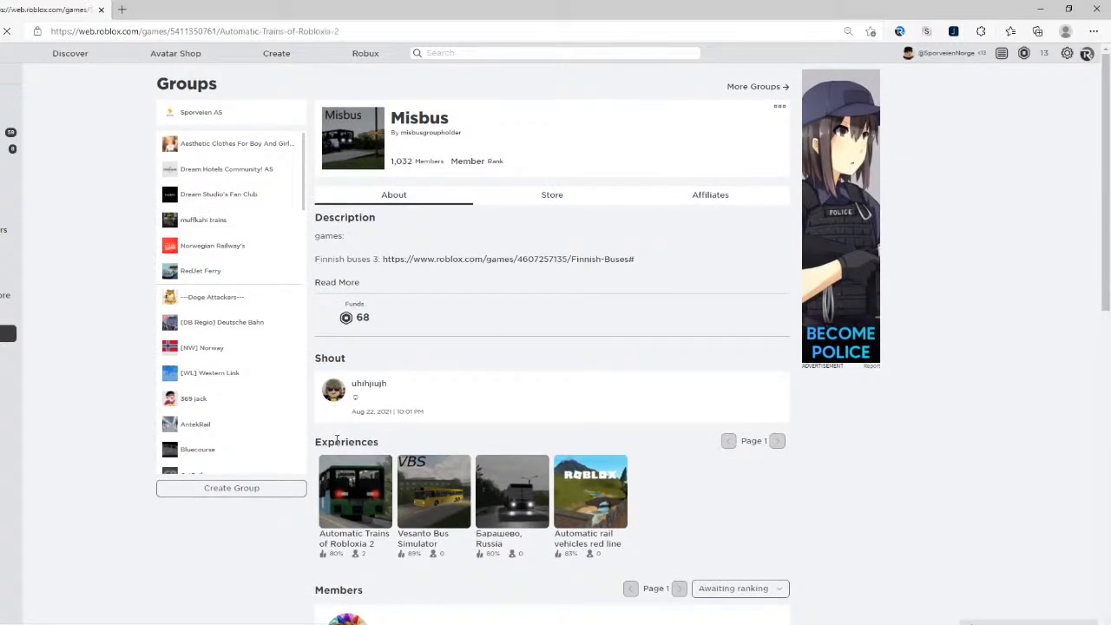
left_click(354, 492)
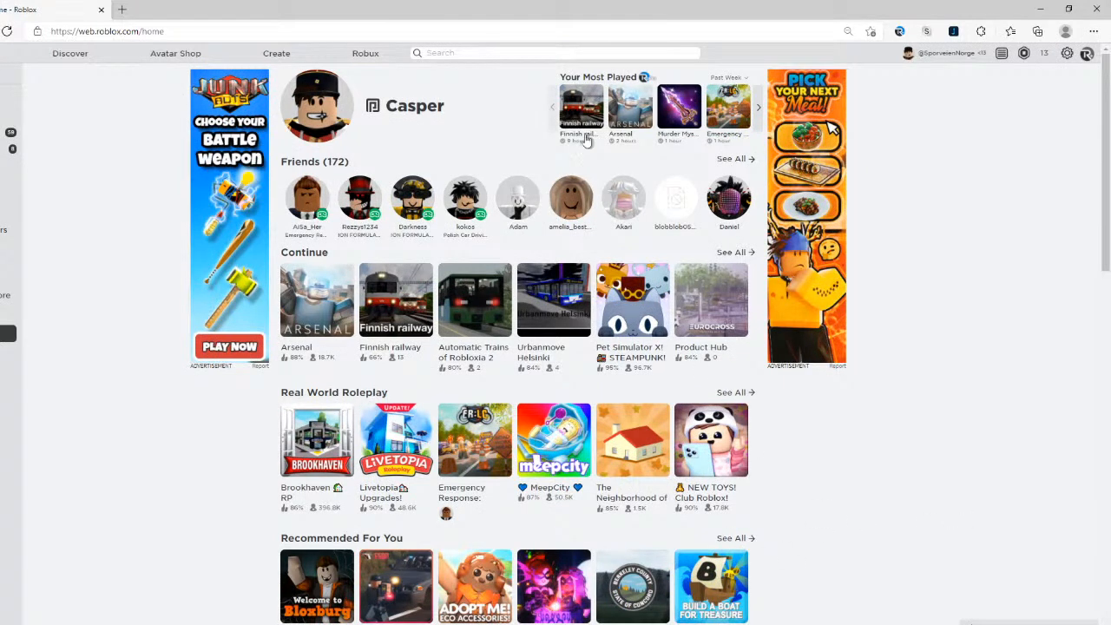
Step: Visit the Urbanmove Helsinki game page from the Continue row
left_click(552, 299)
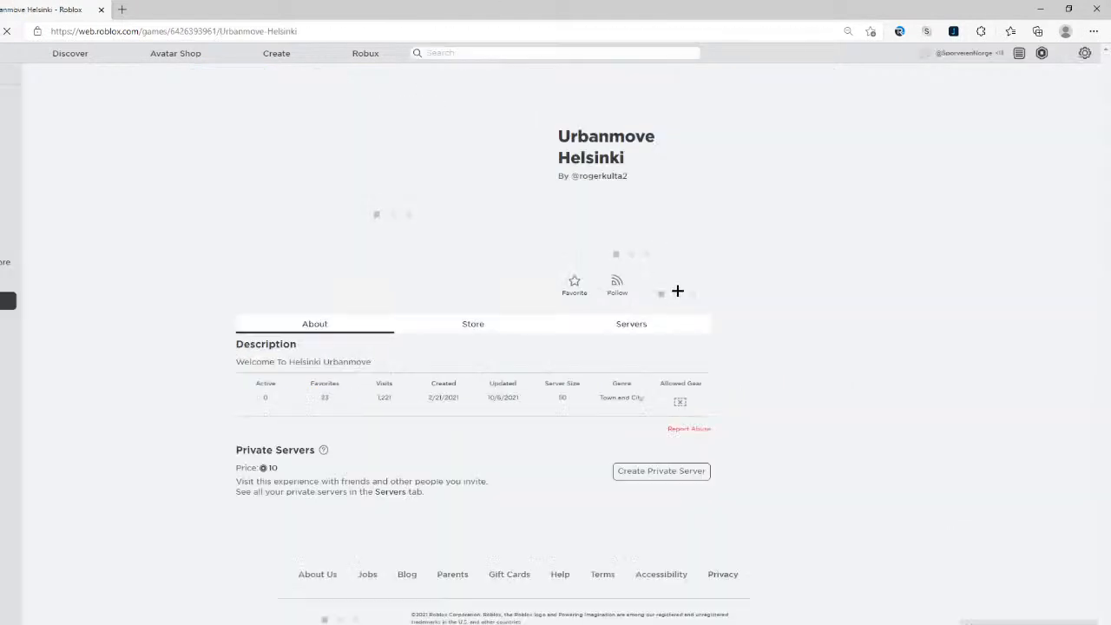
left_click(632, 324)
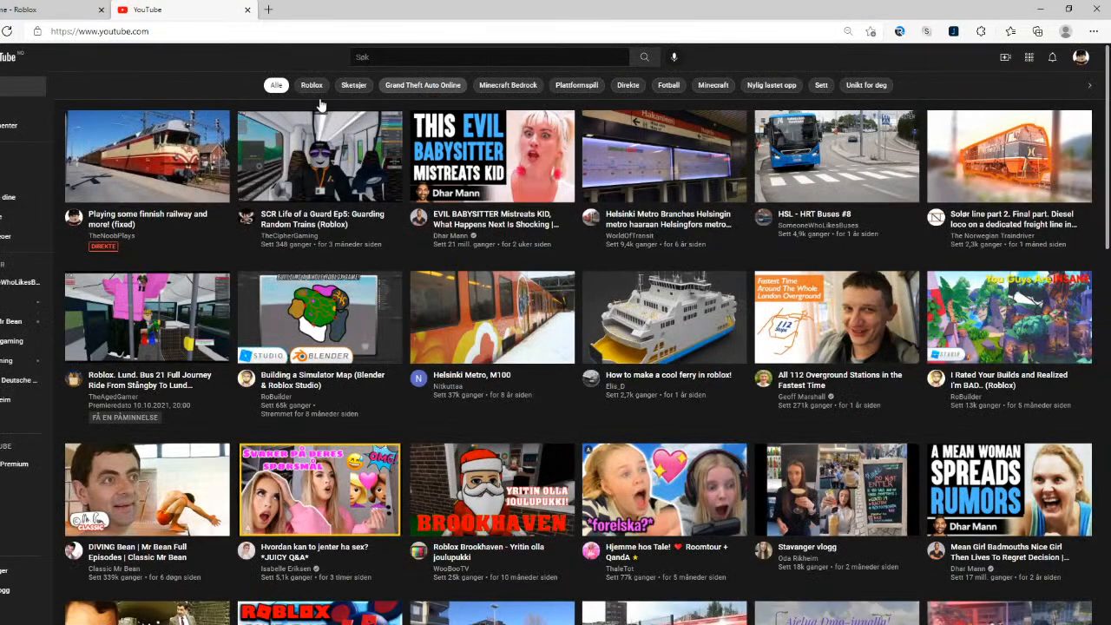
Step: Check the Finnish railway livestream's YouTube watch page, closing the Streamlabs tip tab
left_click(146, 157)
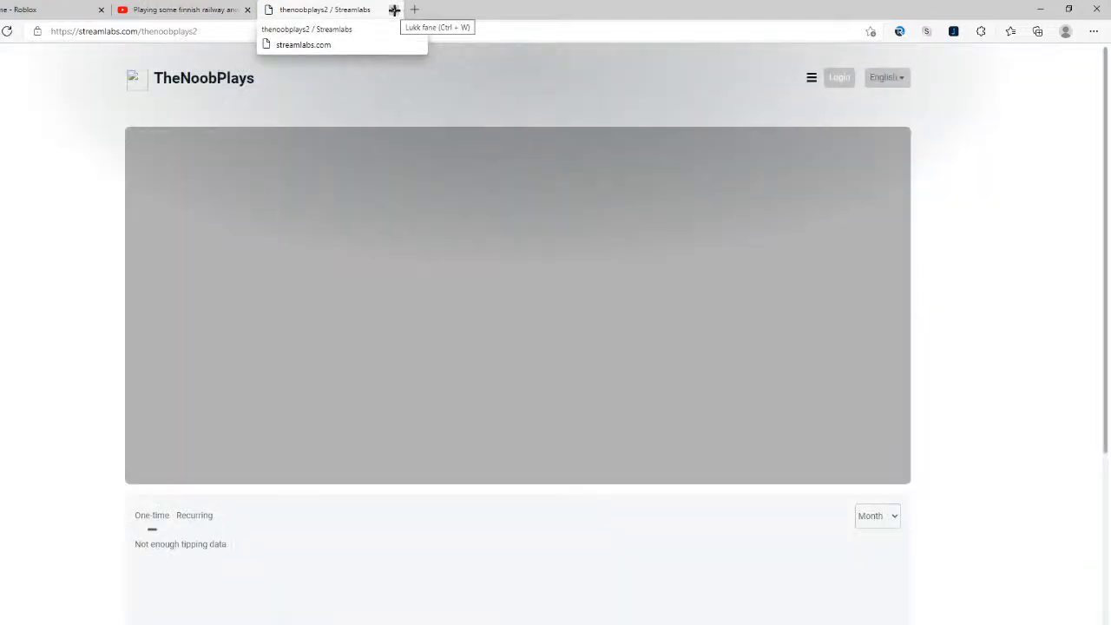
left_click(174, 10)
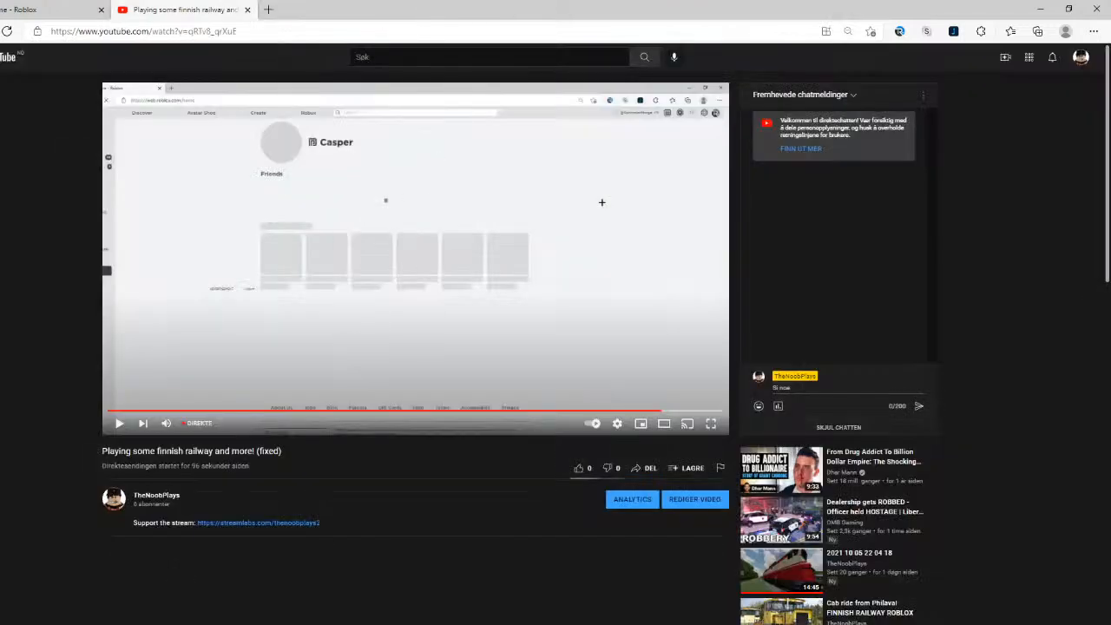
scroll("down", 3)
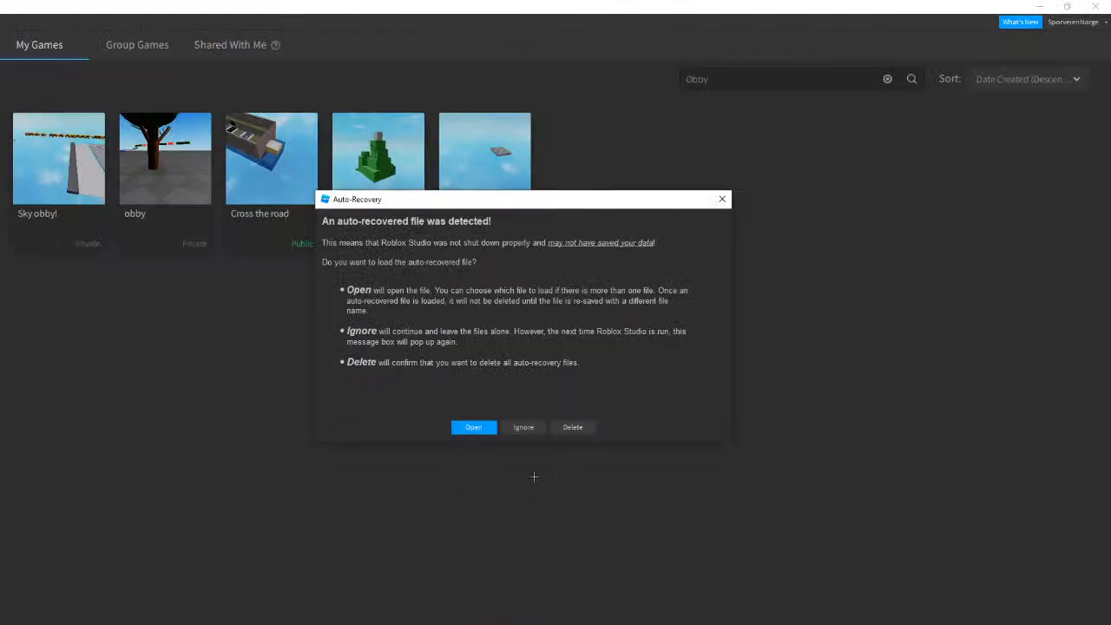
mouse_move(425, 480)
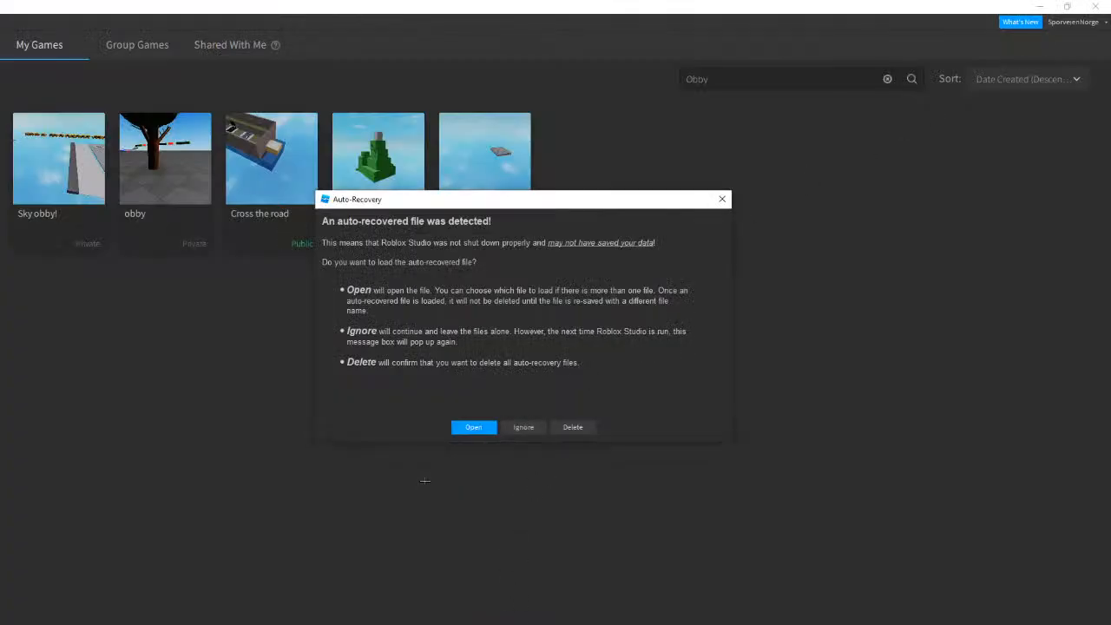
Step: Ignore the Roblox Studio auto-recovery prompt and return to Streamlabs OBS
left_click(165, 10)
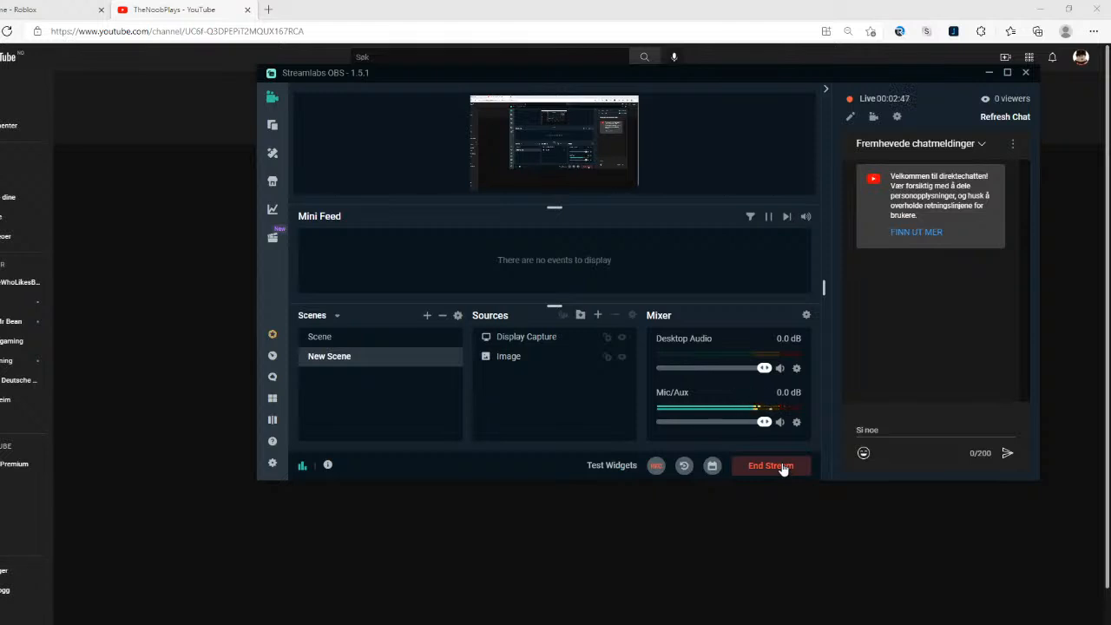
mouse_move(777, 448)
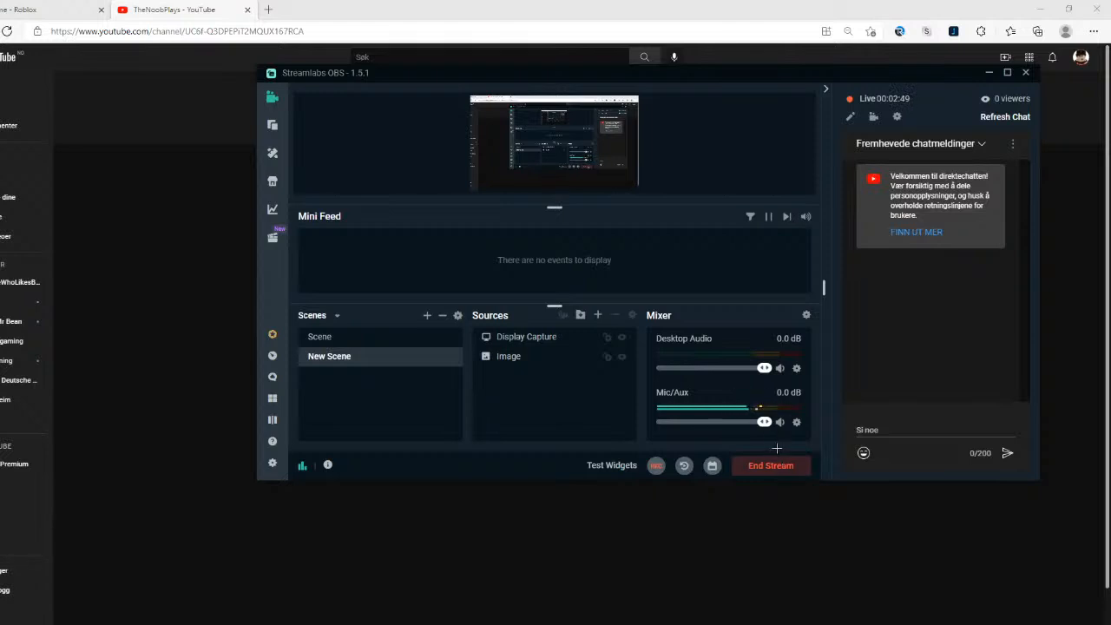